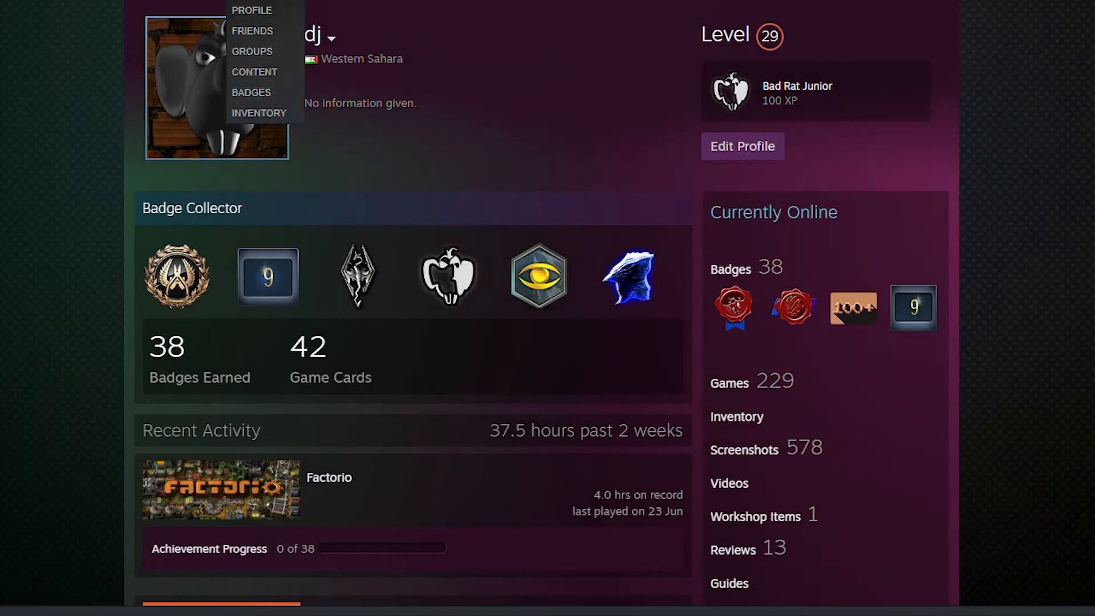
{"action": "mouse_move", "coordinate": [251, 11]}
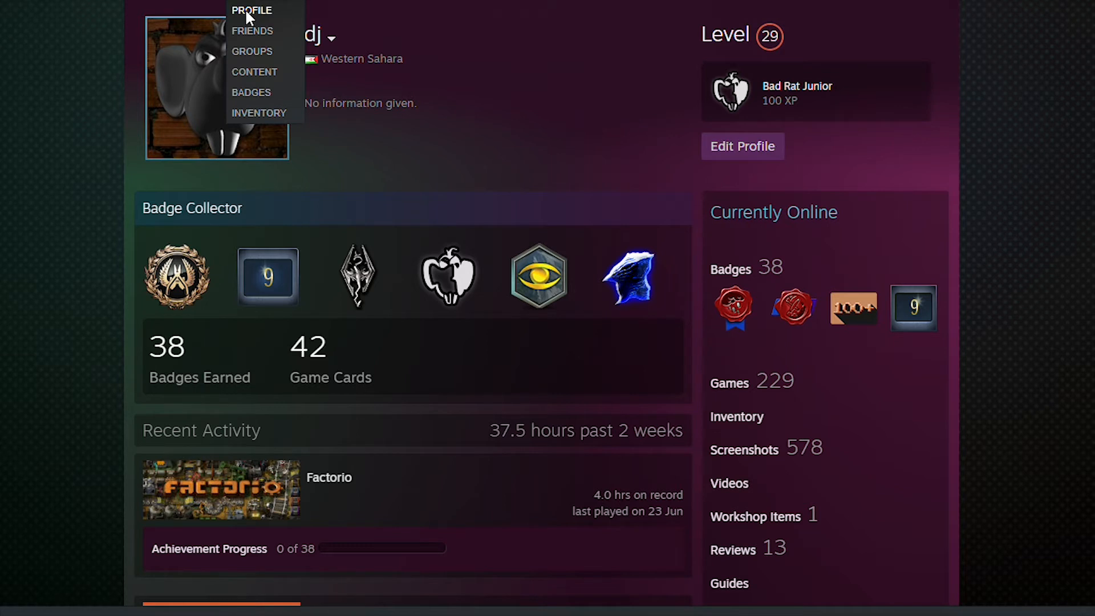
Step: Begin a Not Game Specific artwork upload from the profile's Artwork section, titled 'Art'
{"action": "scroll", "scroll_direction": "down", "scroll_amount": 3}
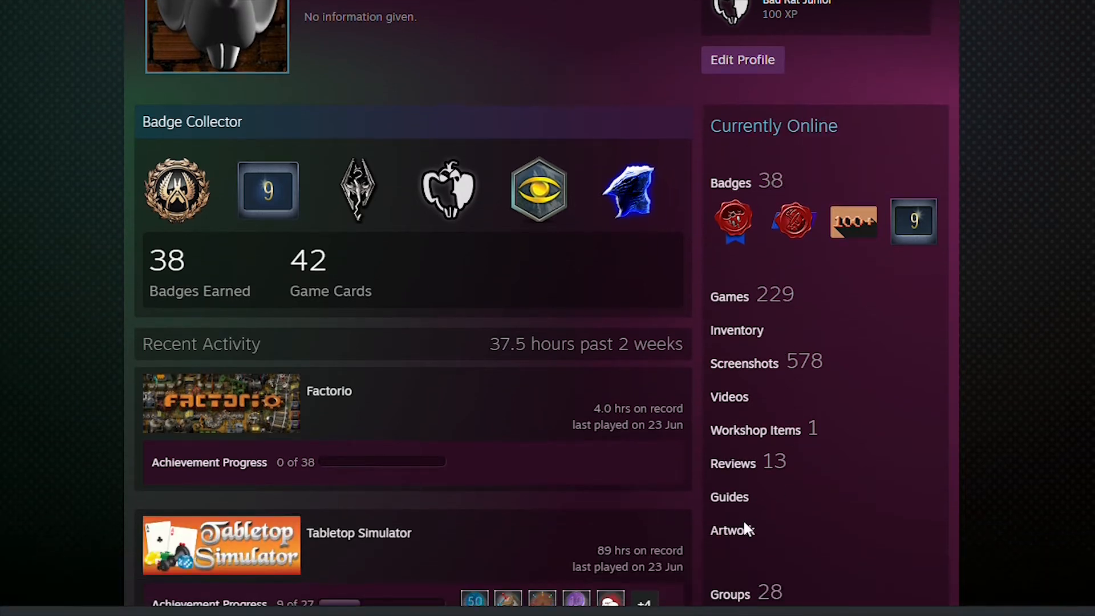
{"action": "scroll", "scroll_direction": "down", "scroll_amount": 3}
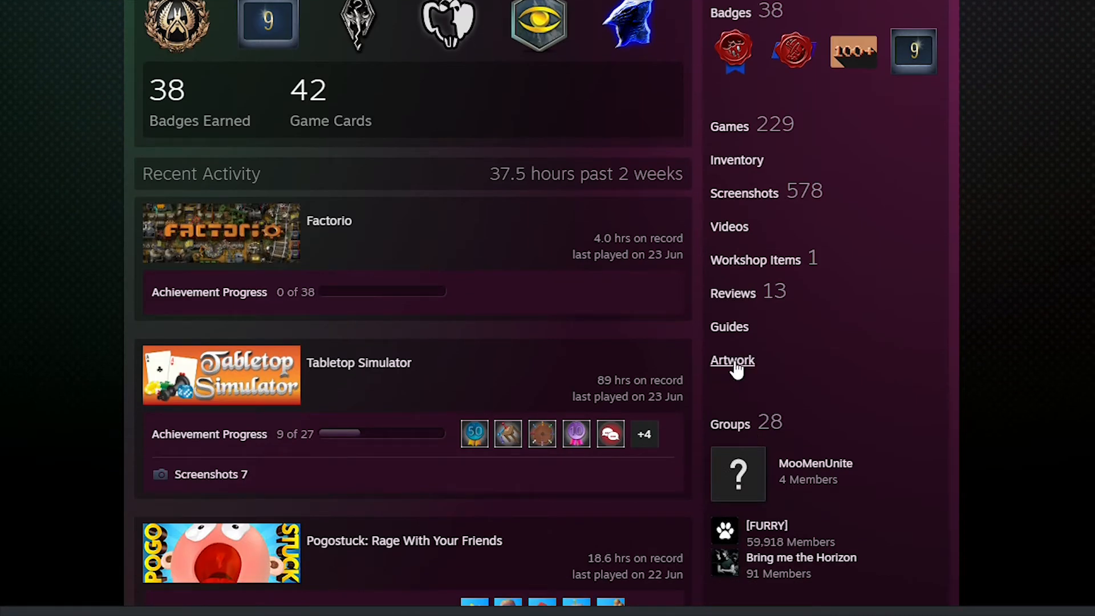
{"action": "left_click", "coordinate": [732, 360]}
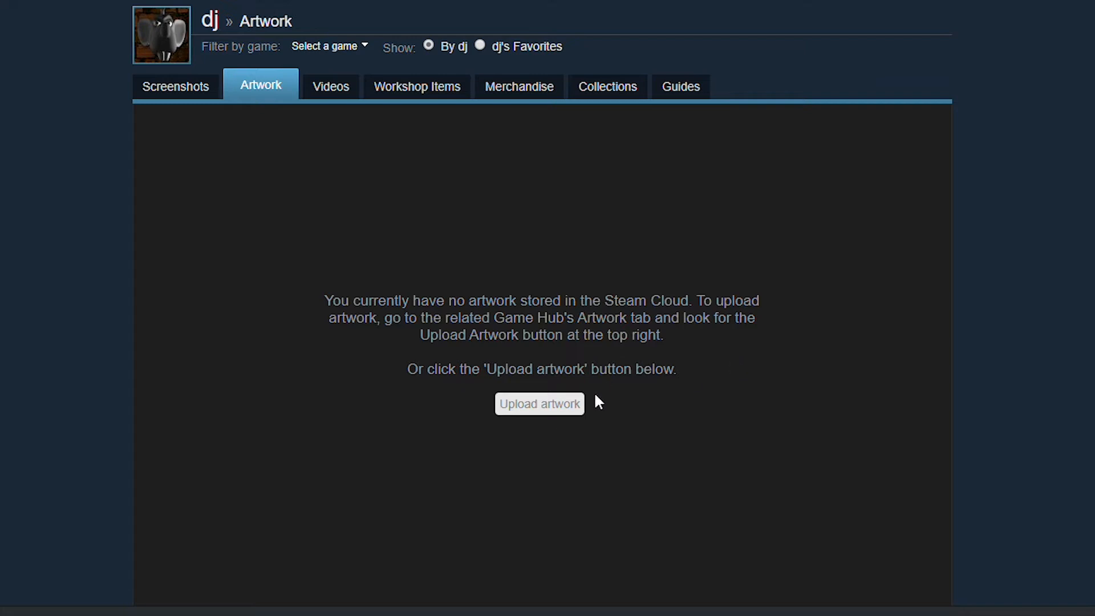
{"action": "left_click", "coordinate": [538, 403]}
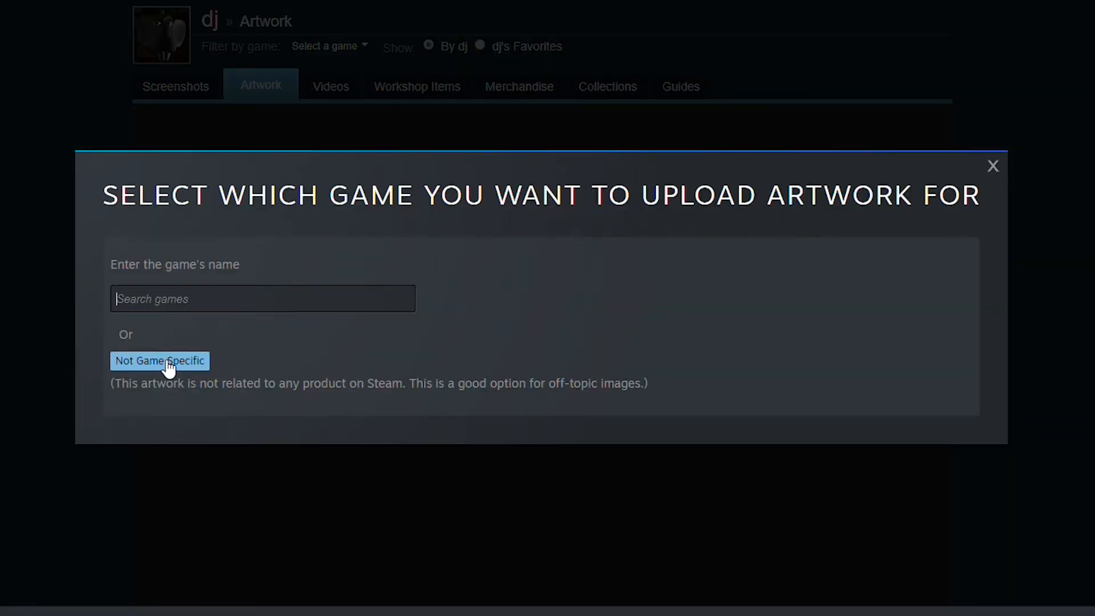
{"action": "left_click", "coordinate": [159, 362]}
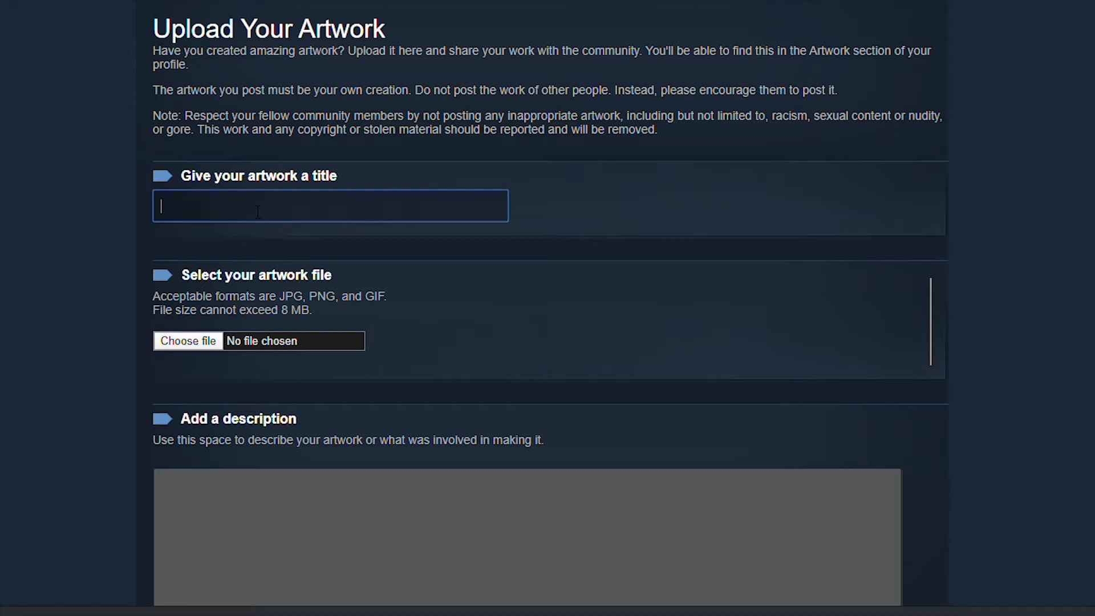
{"action": "type", "text": "Art"}
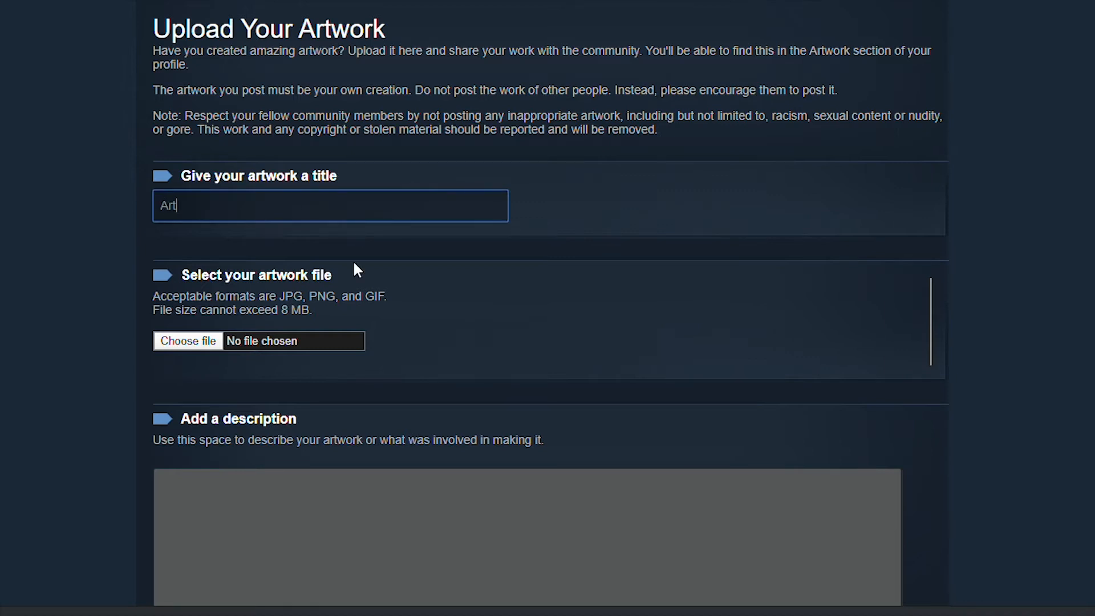
Step: Select Art.png in the file dialog as the artwork image
{"action": "left_click", "coordinate": [187, 341]}
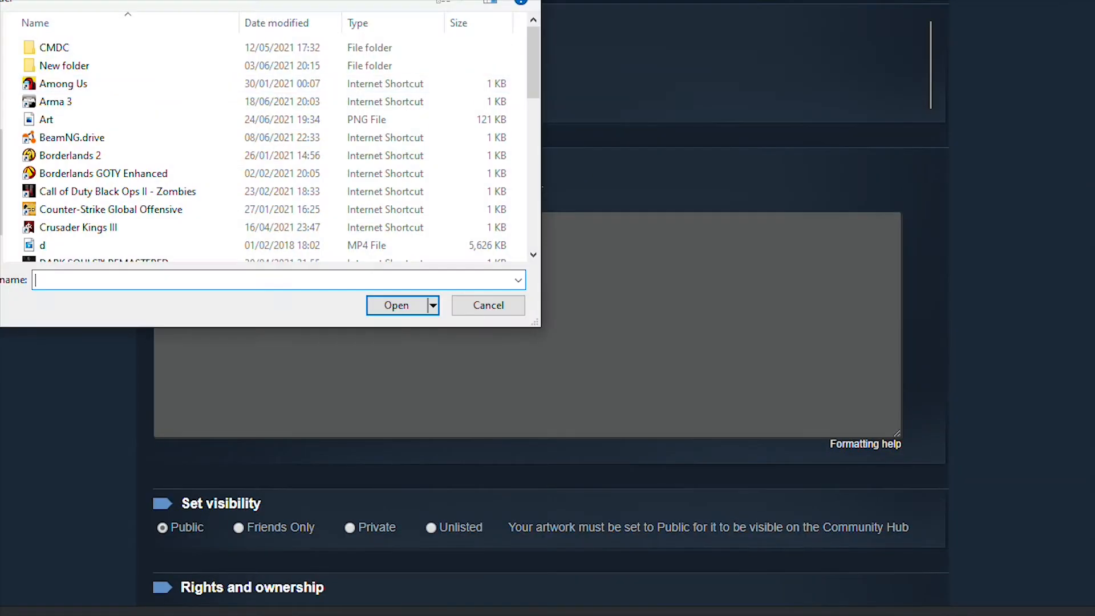
{"action": "type", "text": "Art.png"}
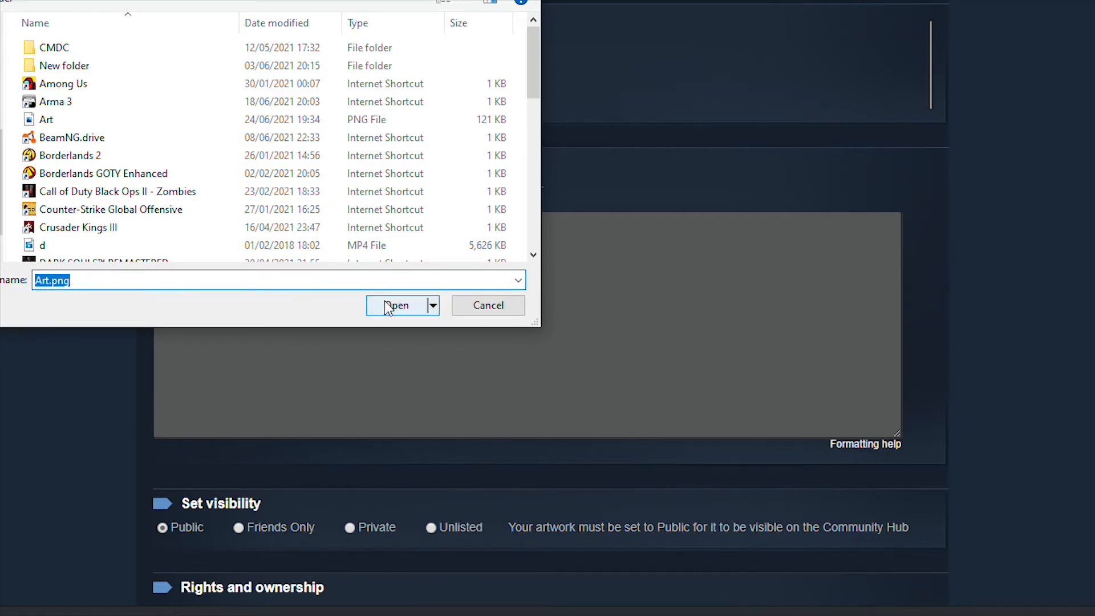
{"action": "left_click", "coordinate": [397, 306]}
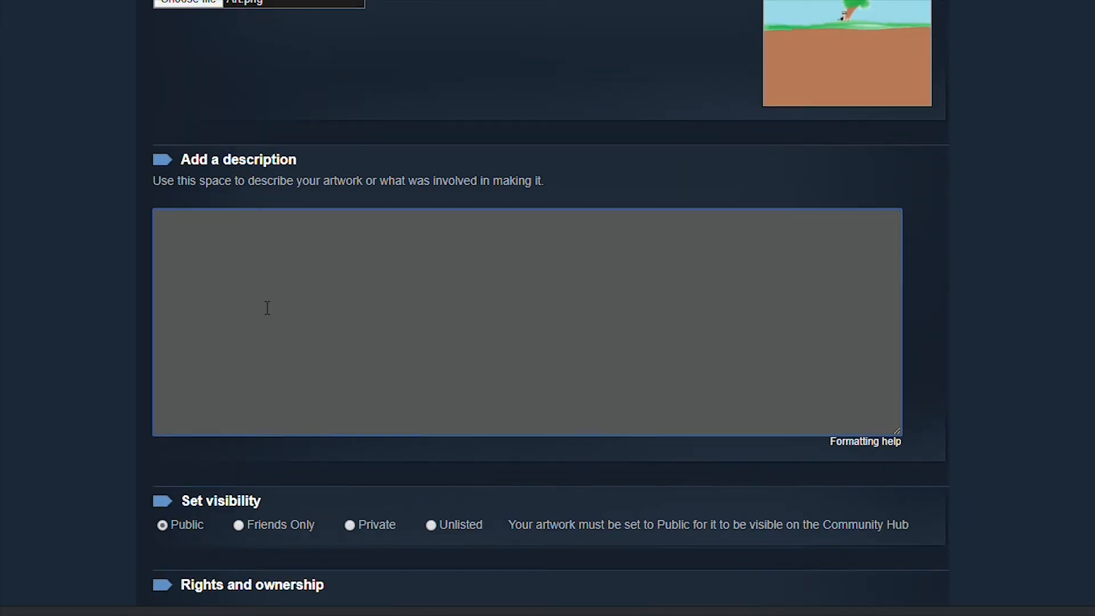
Step: Enter the description 'Wonderful art' and certify the artwork as your own creation
{"action": "type", "text": "Wonderful art"}
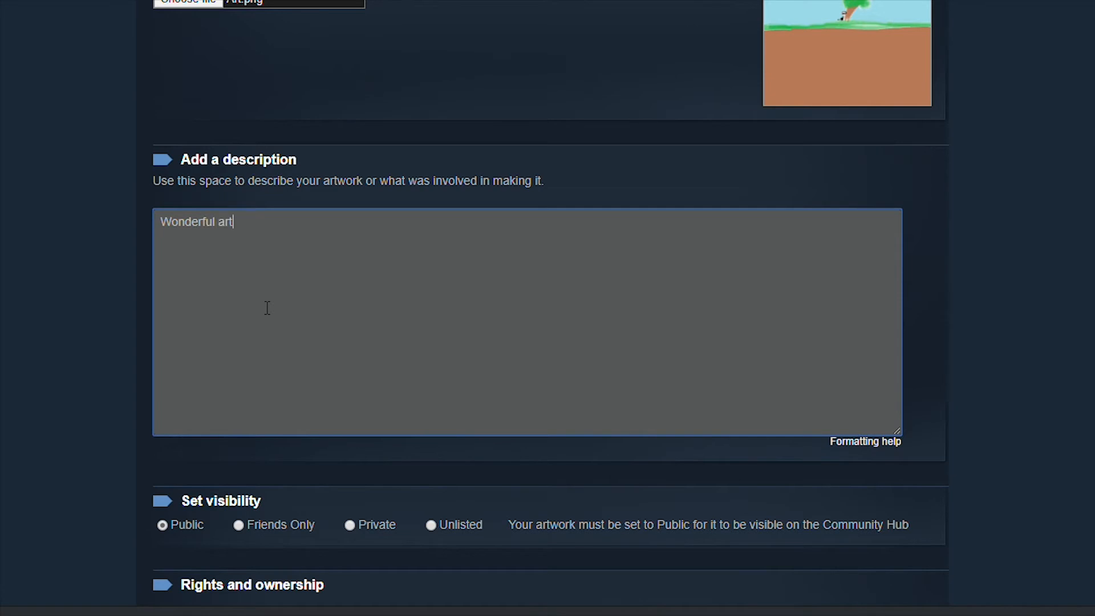
{"action": "scroll", "scroll_direction": "down", "scroll_amount": 3}
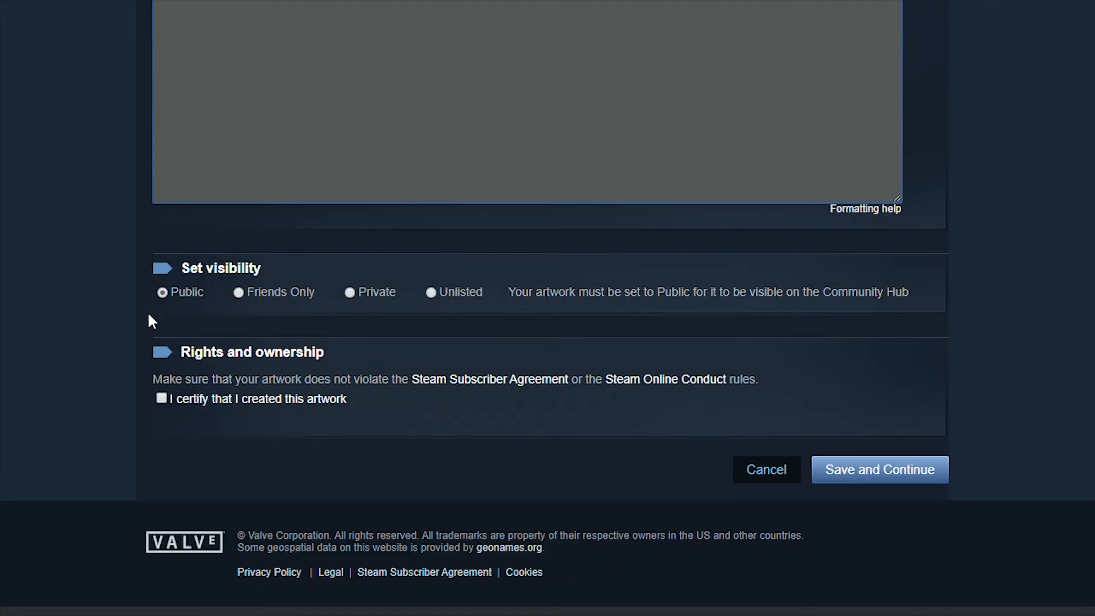
{"action": "mouse_move", "coordinate": [341, 332]}
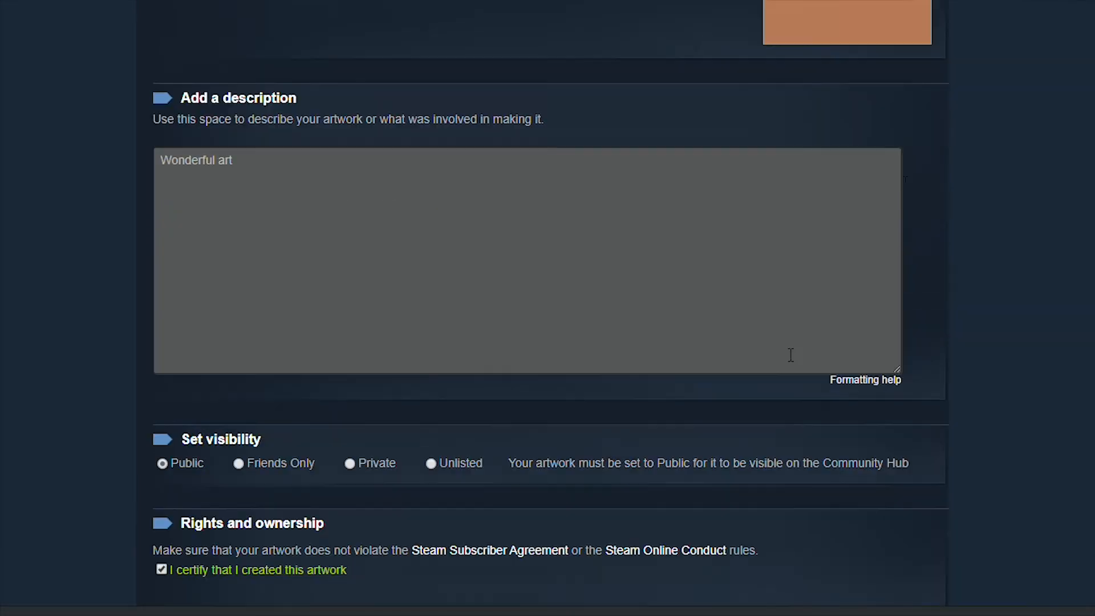
{"action": "scroll", "scroll_direction": "down", "scroll_amount": 3}
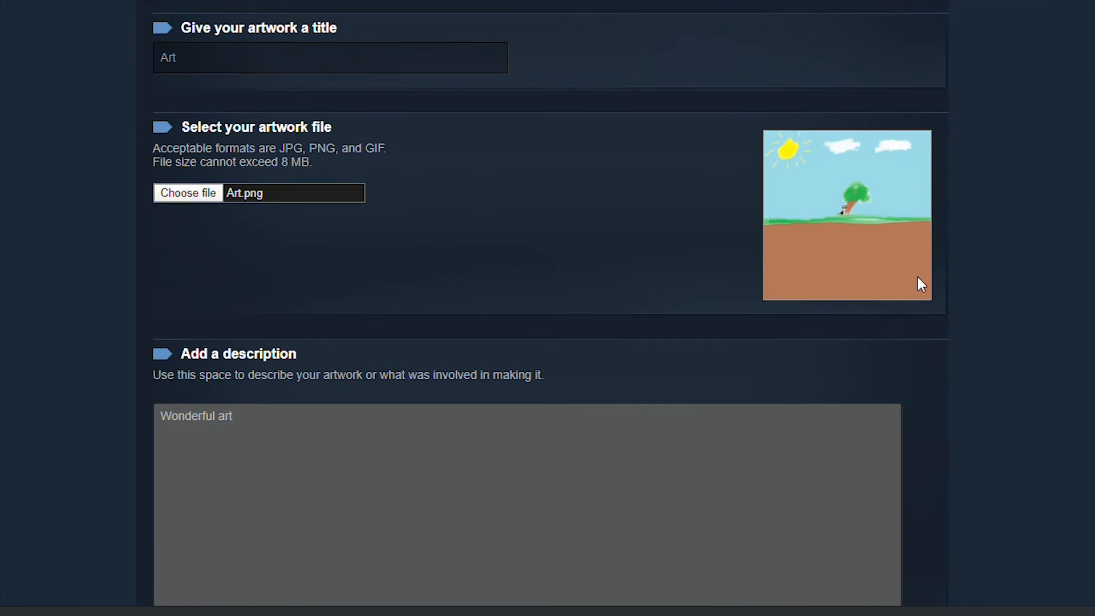
{"action": "scroll", "scroll_direction": "down", "scroll_amount": 3}
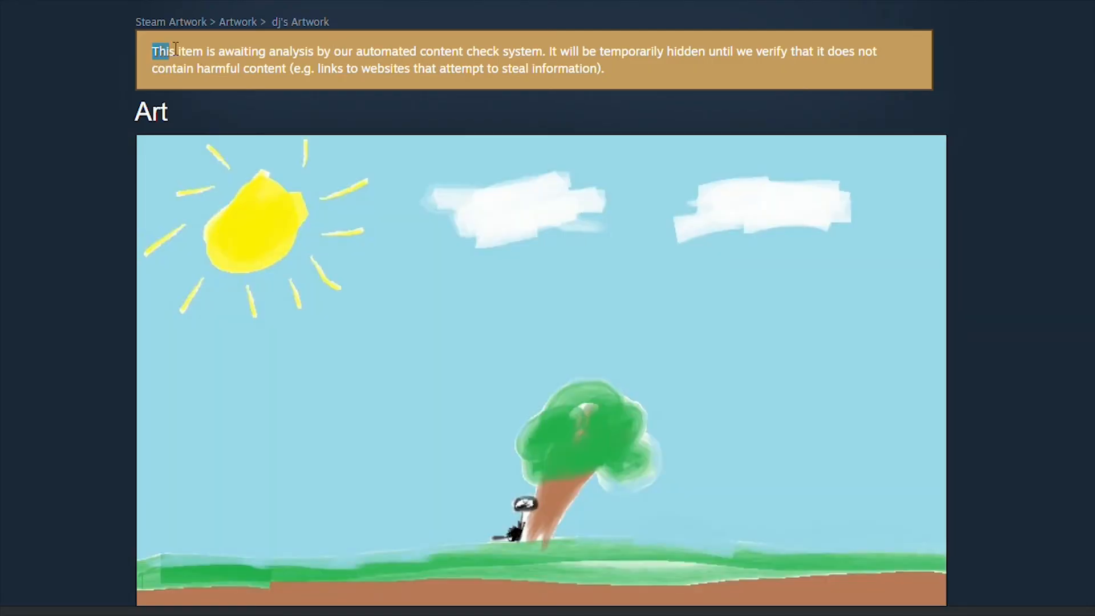
Step: Submit the artwork and move on to the profile's featured showcase settings
{"action": "left_click_drag", "start_coordinate": [157, 52], "coordinate": [412, 51]}
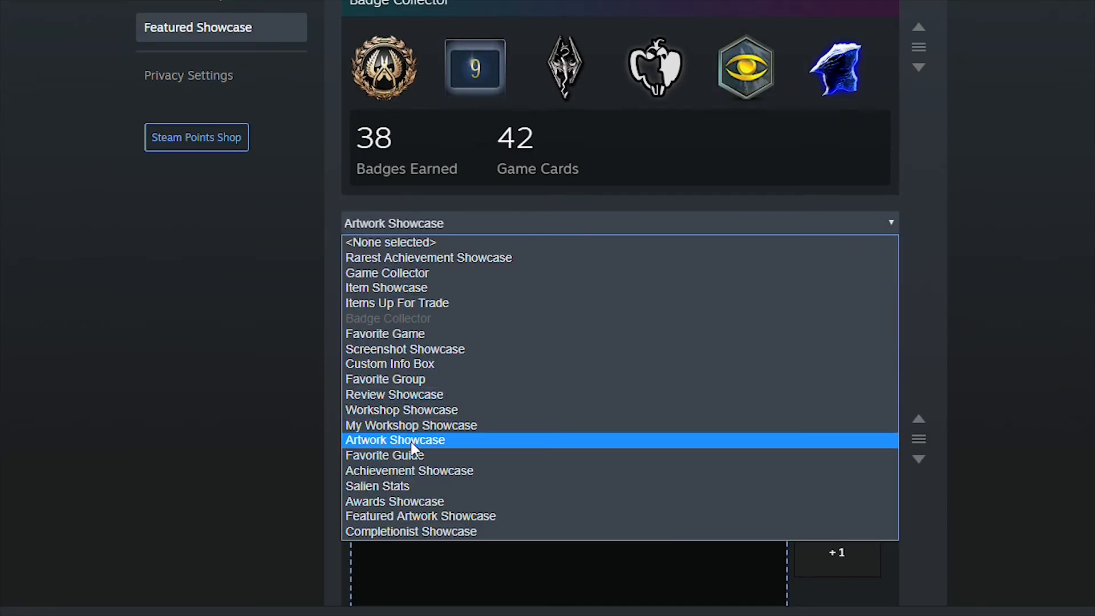
{"action": "mouse_move", "coordinate": [411, 425]}
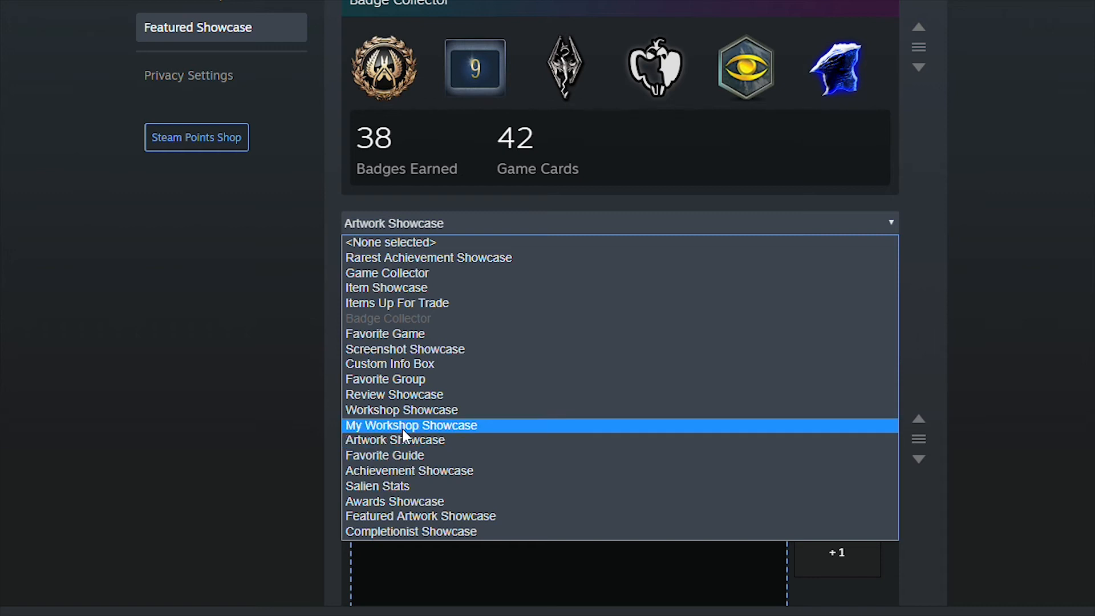
Step: Choose Artwork Showcase as the type for the new featured showcase slot
{"action": "left_click", "coordinate": [395, 439]}
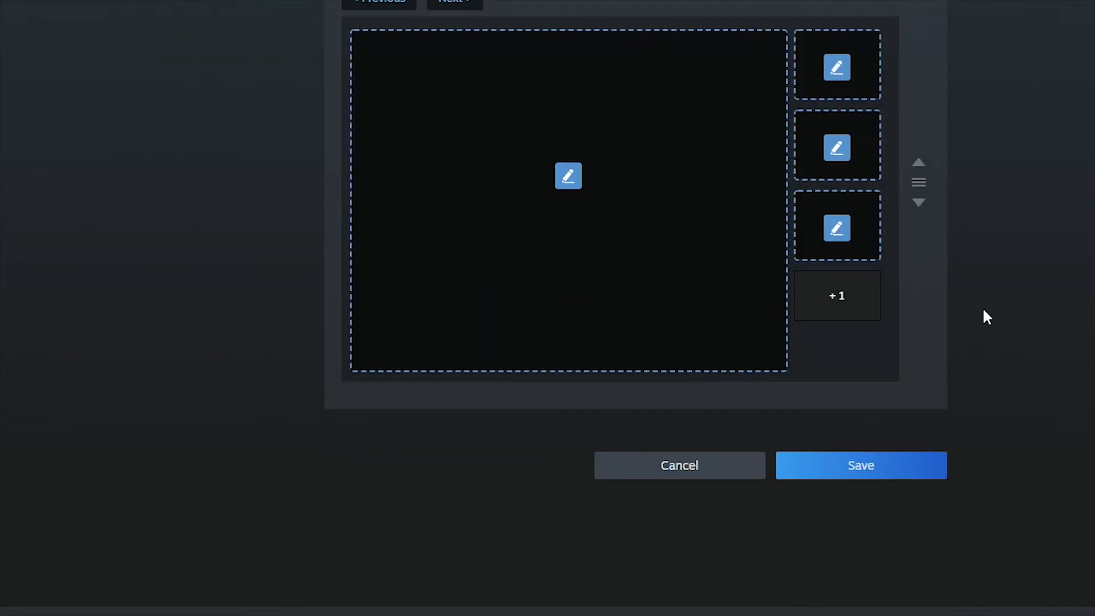
{"action": "scroll", "scroll_direction": "down", "scroll_amount": 3}
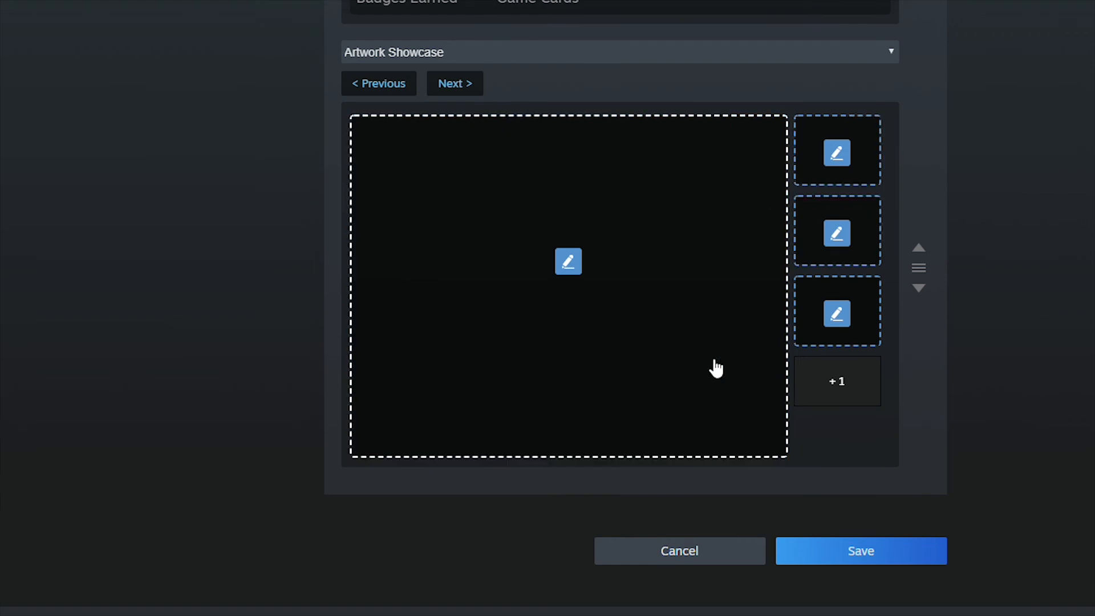
Step: Place the 'Art' drawing in the showcase's large slot and save the profile changes
{"action": "left_click", "coordinate": [568, 261]}
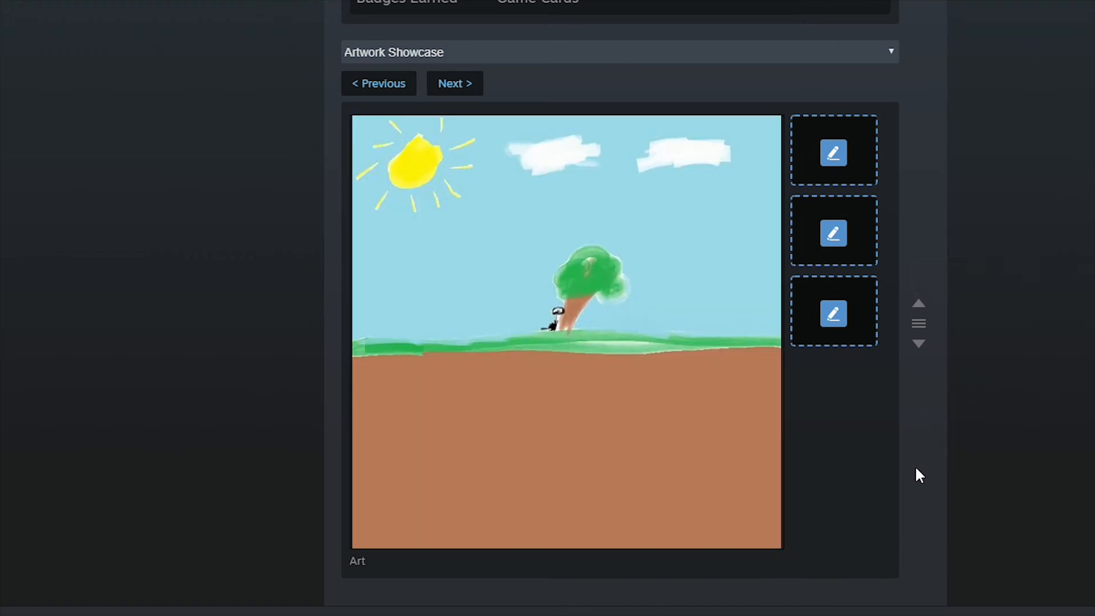
{"action": "mouse_move", "coordinate": [840, 447]}
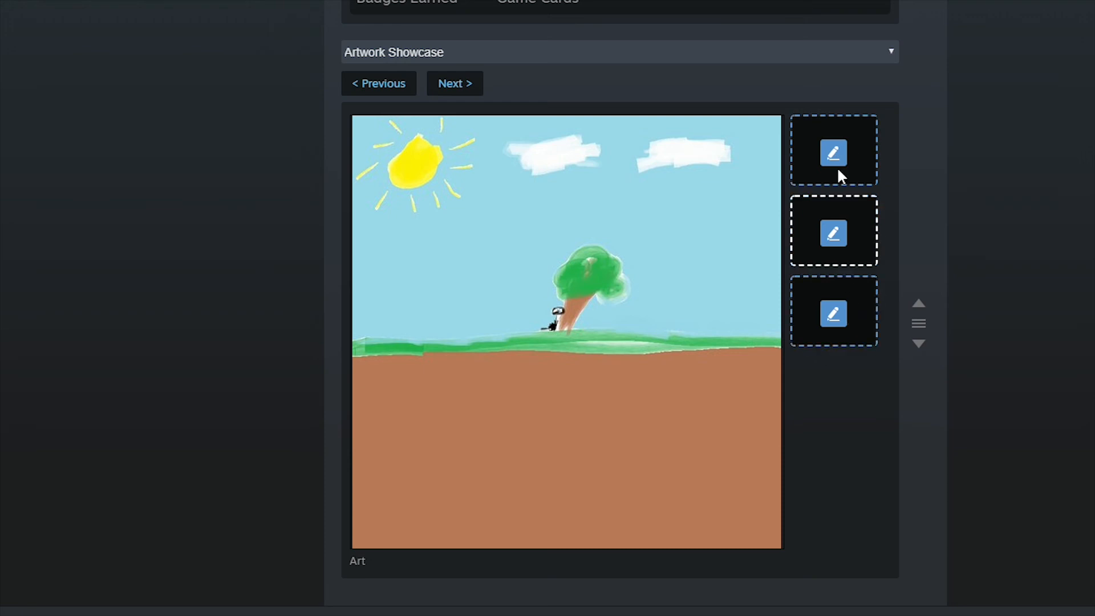
{"action": "scroll", "scroll_direction": "down", "scroll_amount": 3}
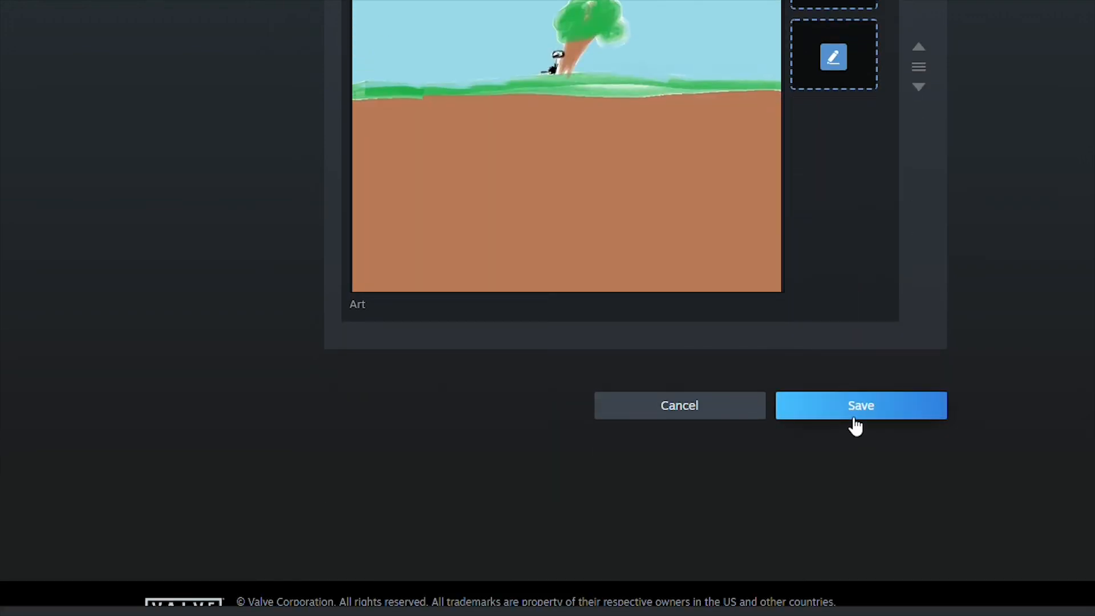
{"action": "scroll", "scroll_direction": "up", "scroll_amount": 3}
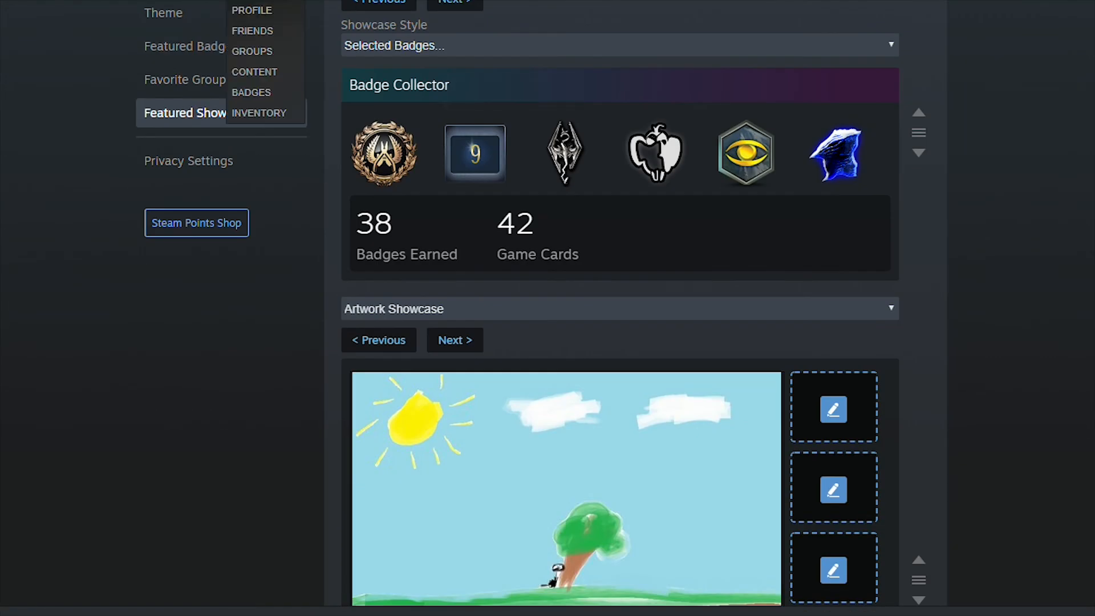
Step: Scroll the public profile to the Artwork Showcase displaying 'Art' with an Artwork count of 1
{"action": "scroll", "scroll_direction": "down", "scroll_amount": 3}
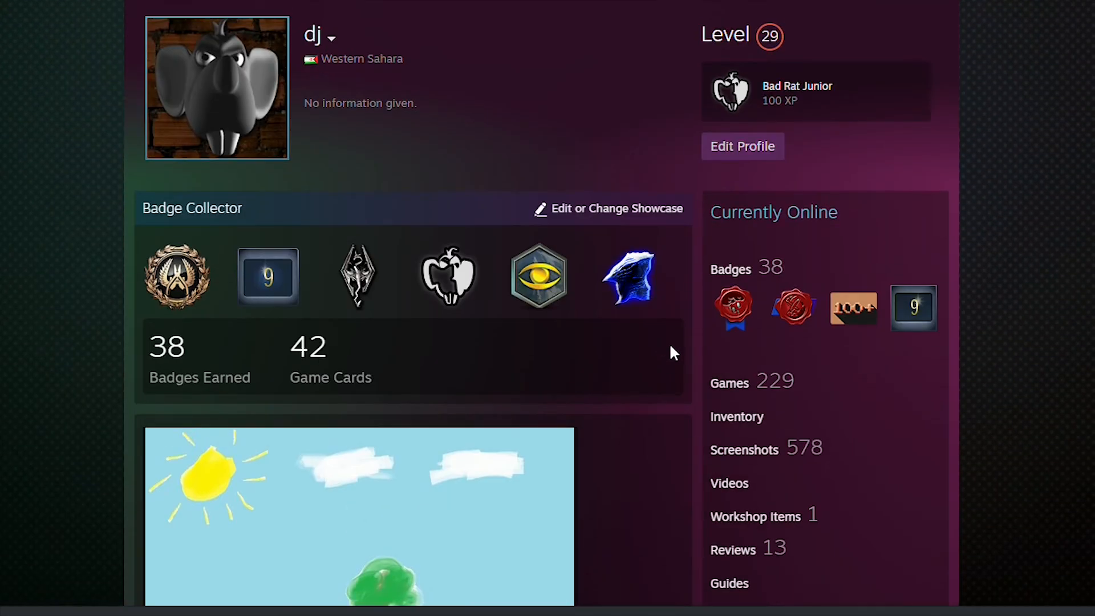
{"action": "scroll", "scroll_direction": "down", "scroll_amount": 3}
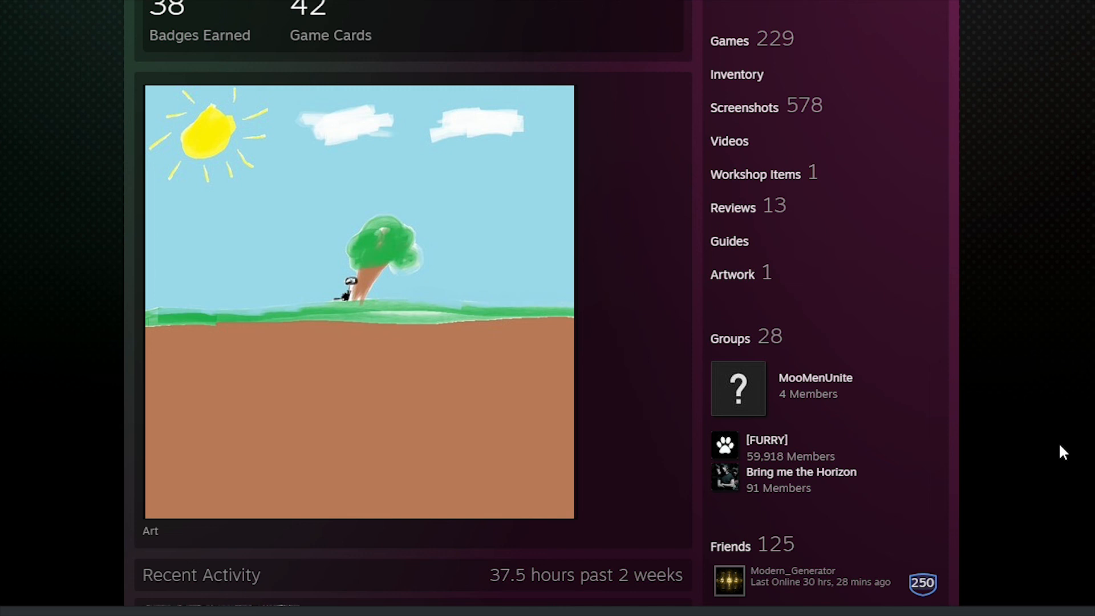
{"action": "mouse_move", "coordinate": [925, 387]}
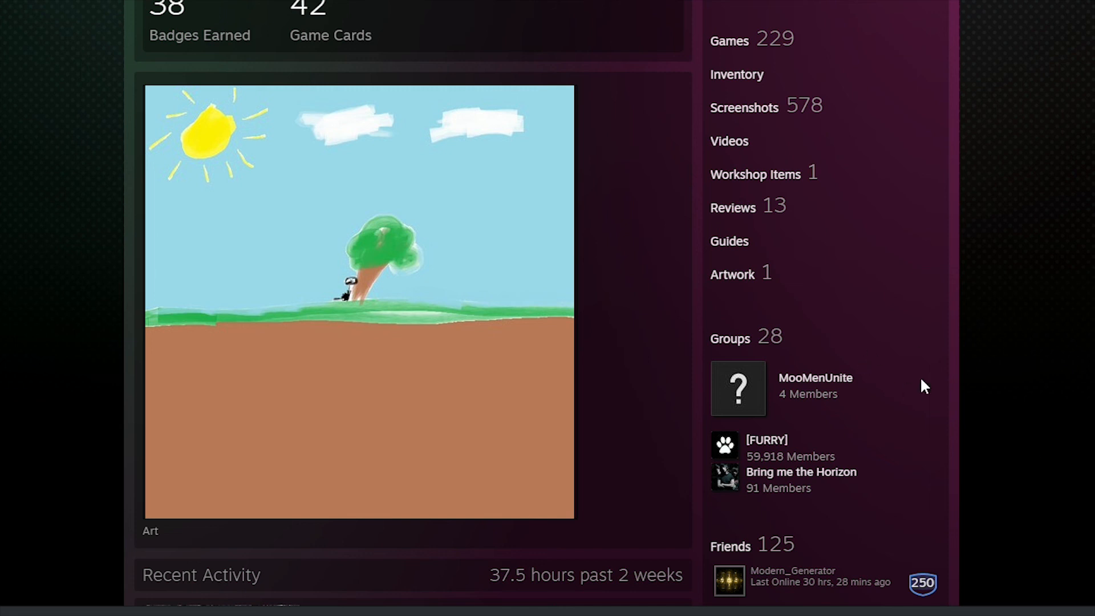